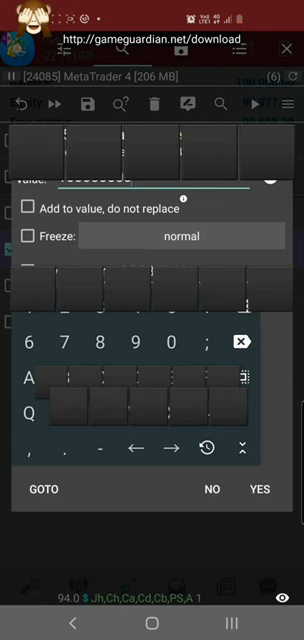
Confirm the edited replacement value for the MetaTrader 4 balance entries in GameGuardian
click(258, 490)
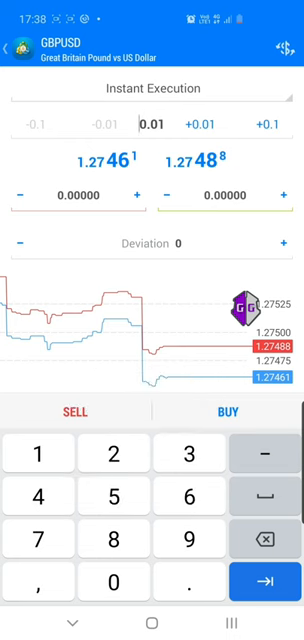
Submit the 5.01-lot GBPUSD buy order, queued at 1.27488
click(228, 412)
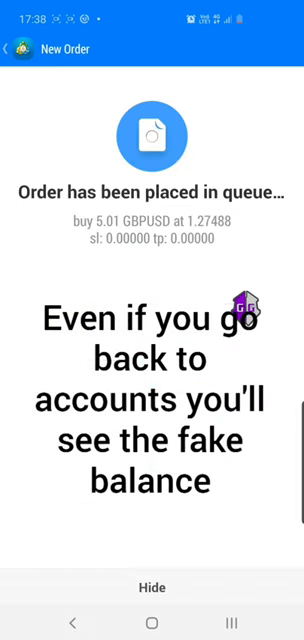